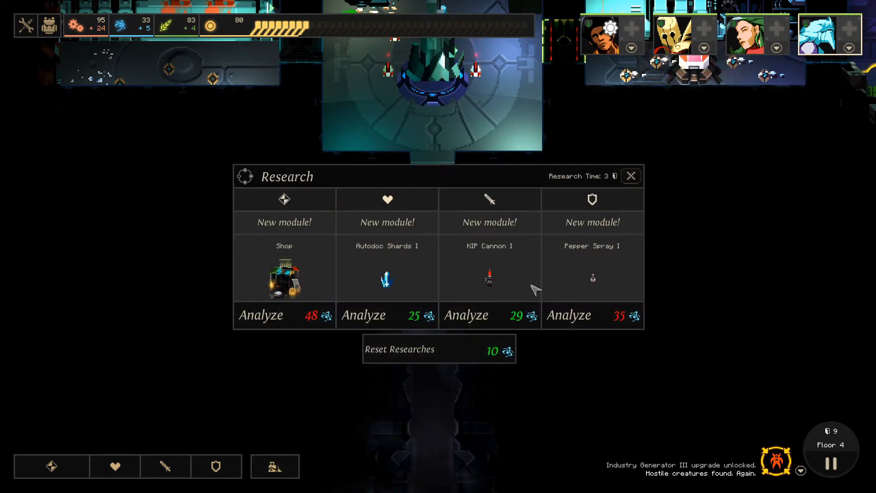
mouse_move(387, 315)
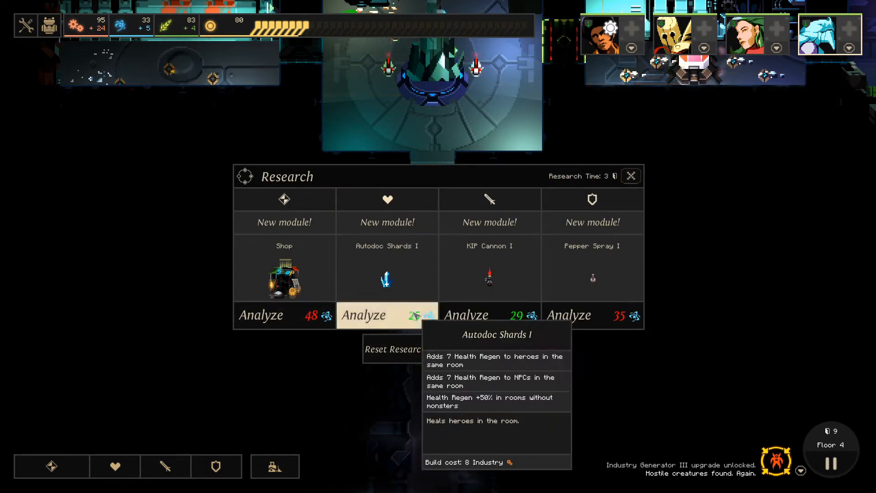
- Analyze Autodoc Shards I in the Research panel
left_click(631, 176)
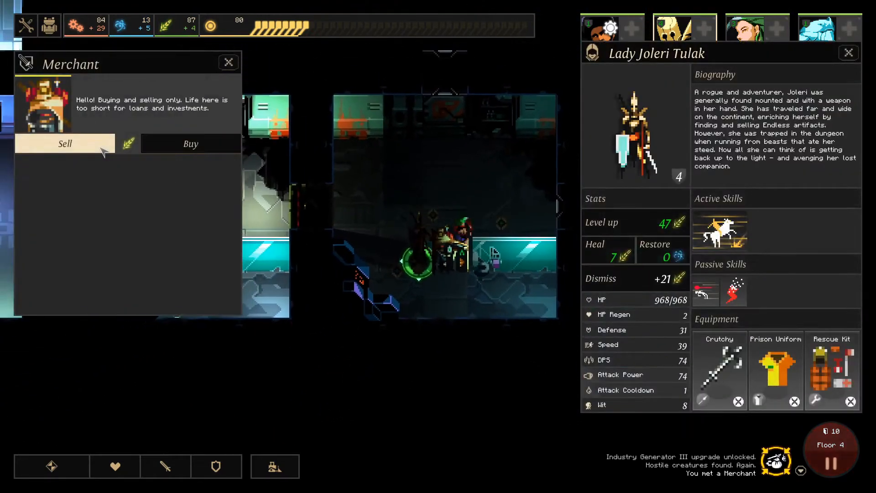
- Browse the Merchant's Buy list, purchase an item, and close the Merchant and hero sheets
left_click(191, 143)
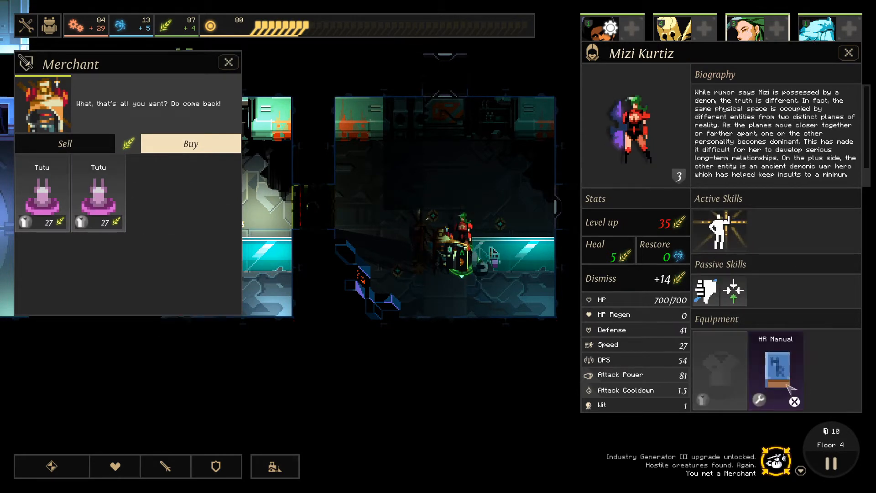
mouse_move(734, 293)
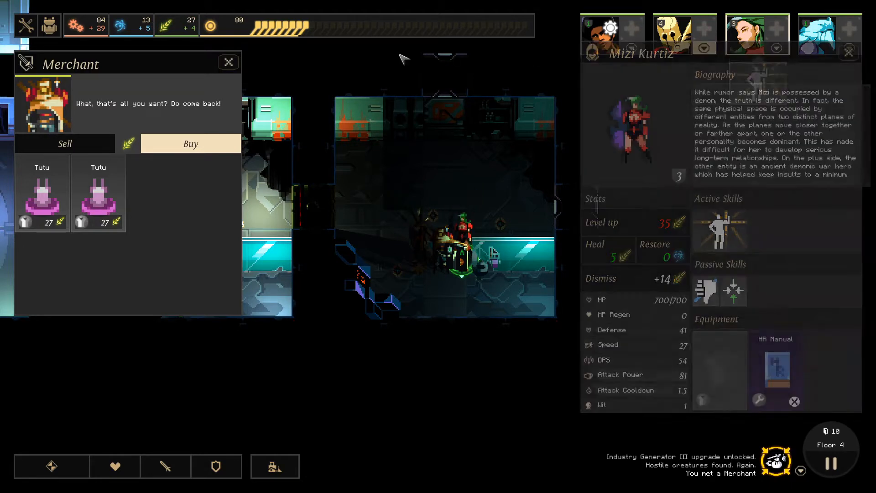
left_click(228, 63)
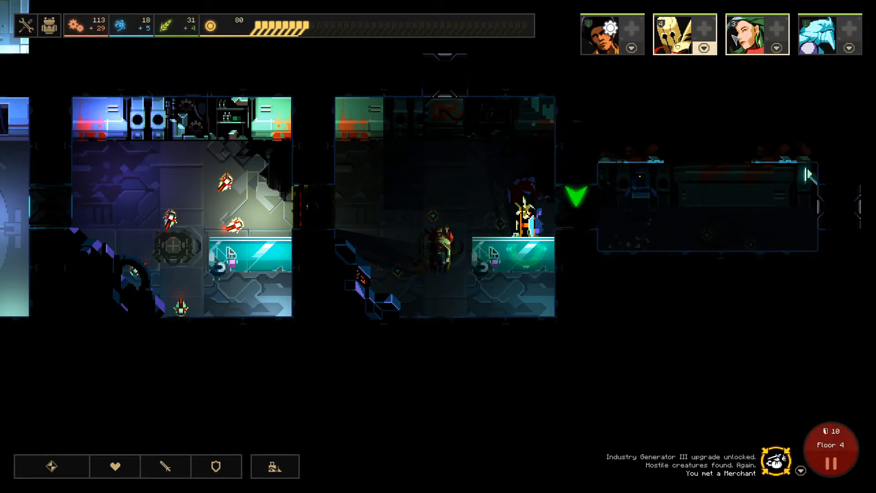
- Move the hero into the next rooms, finding the exit and a Death Dealer
left_click(446, 230)
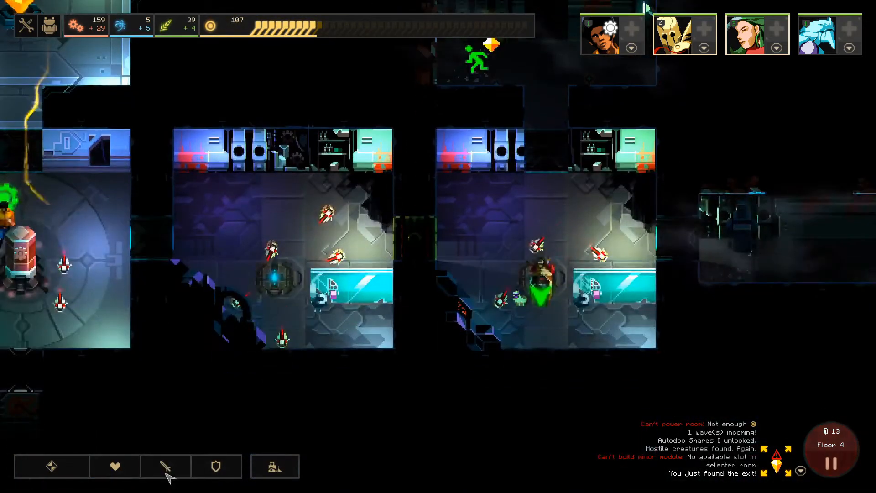
left_click(166, 467)
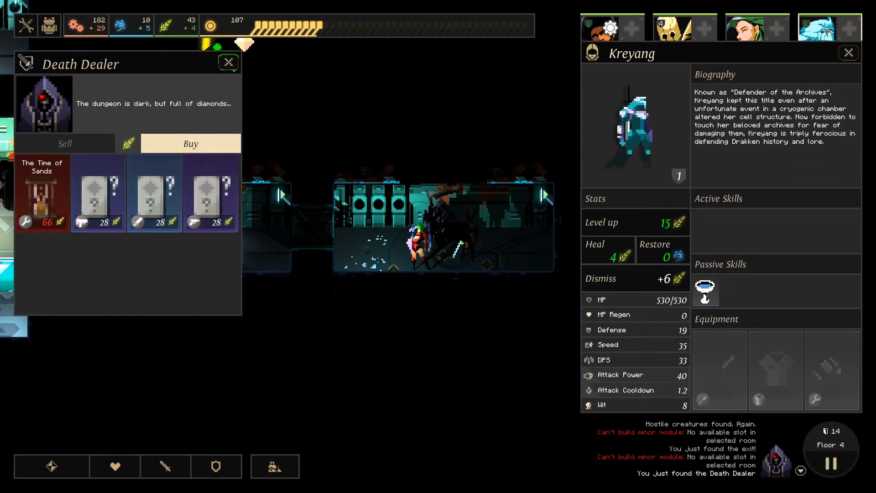
- Buy the last mystery weapon, Quick Draw, and close the Death Dealer and hero sheets
left_click(670, 26)
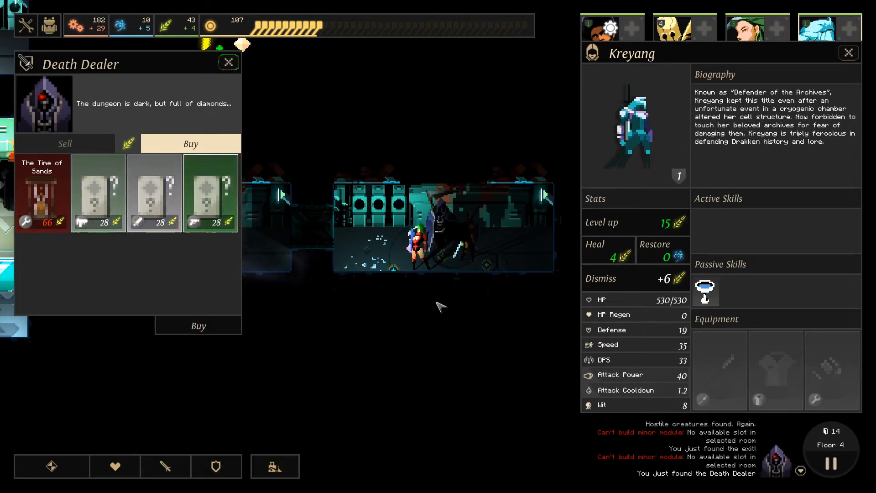
left_click(210, 193)
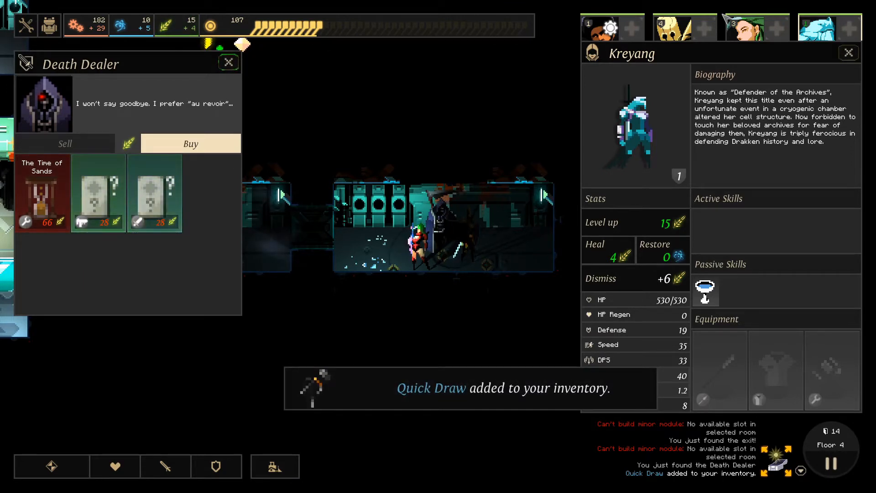
mouse_move(44, 25)
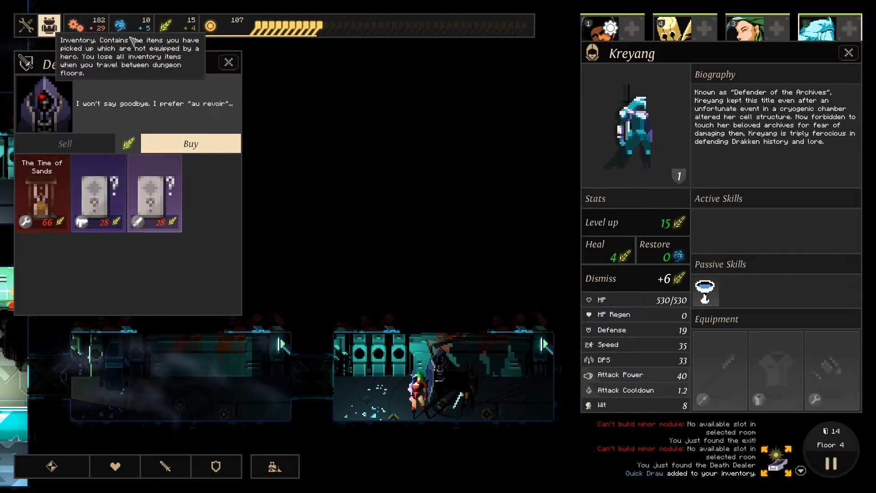
left_click(849, 52)
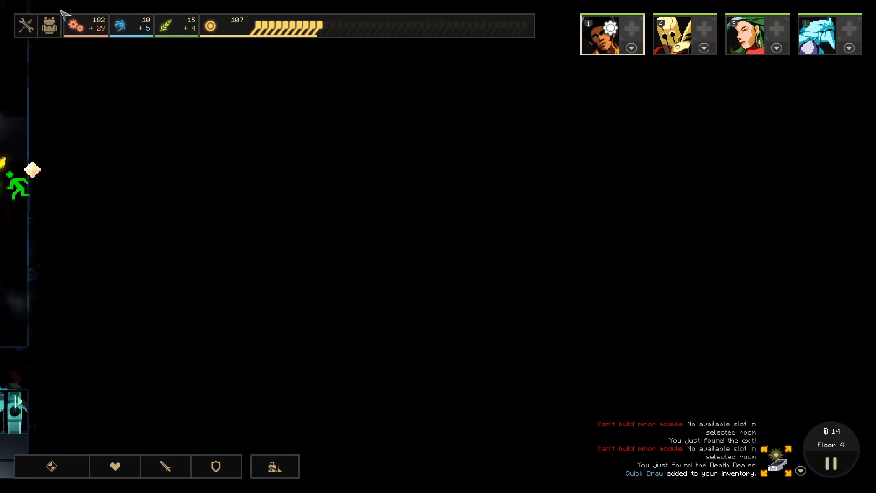
- Equip Quick Draw on Wes Davoun from the backpack
left_click(45, 24)
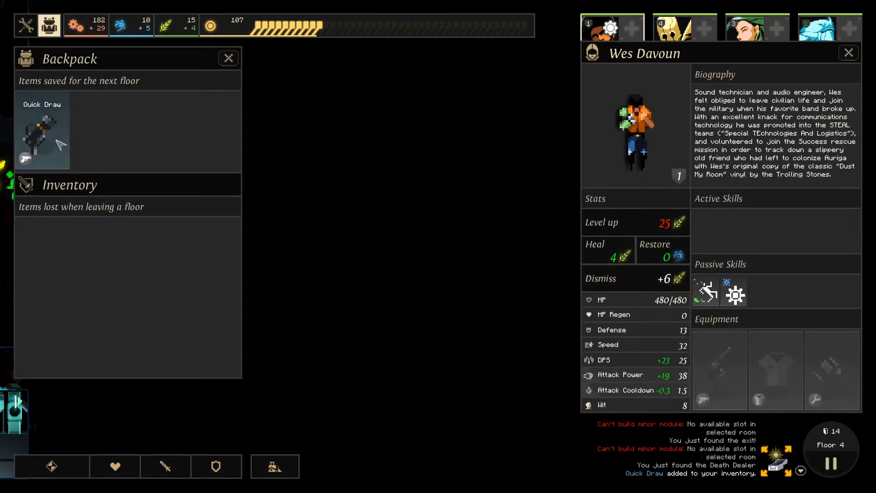
left_click(740, 26)
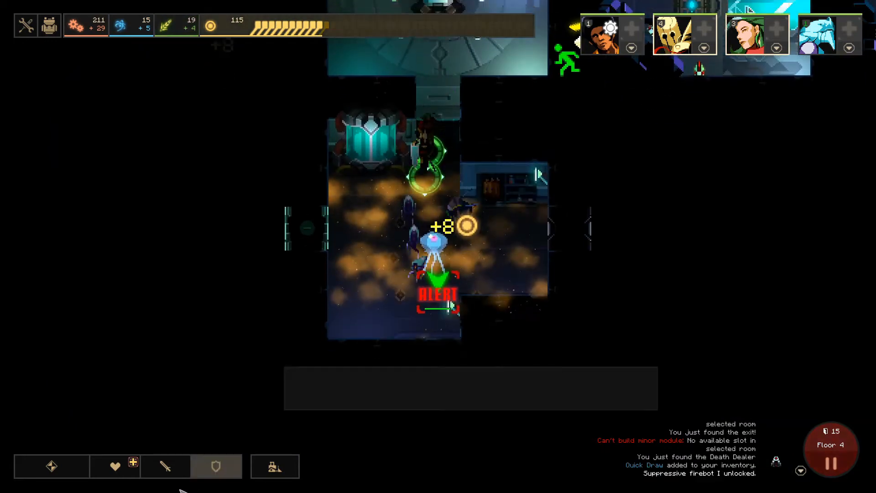
- Open the last door of floor 4 to trigger the monster wave
left_click(166, 466)
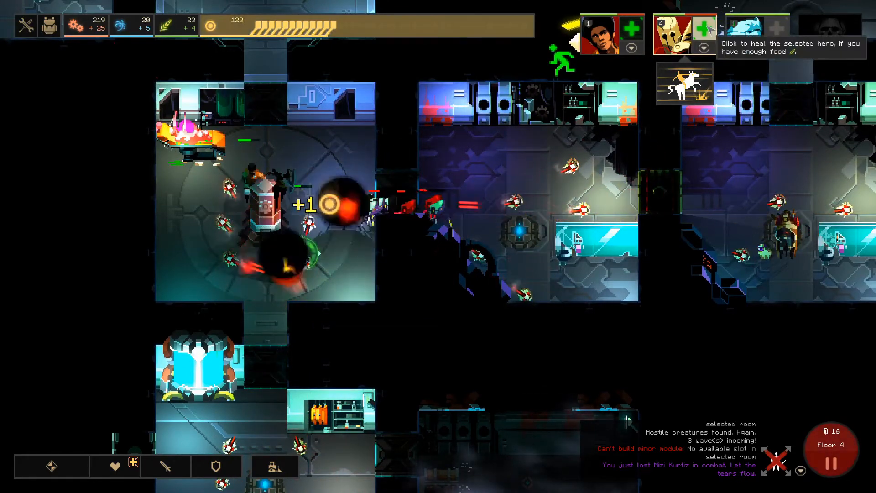
mouse_move(685, 84)
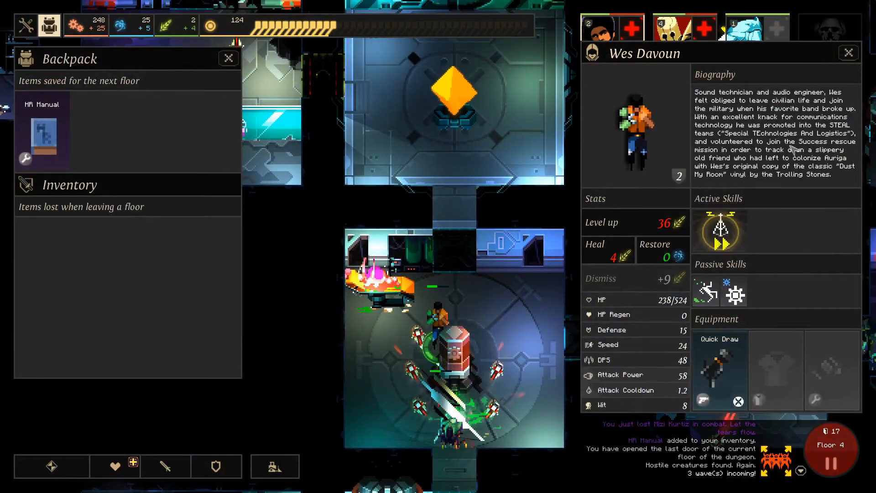
- Close Wes Davoun's details and send the hero toward the crystal room
left_click(848, 53)
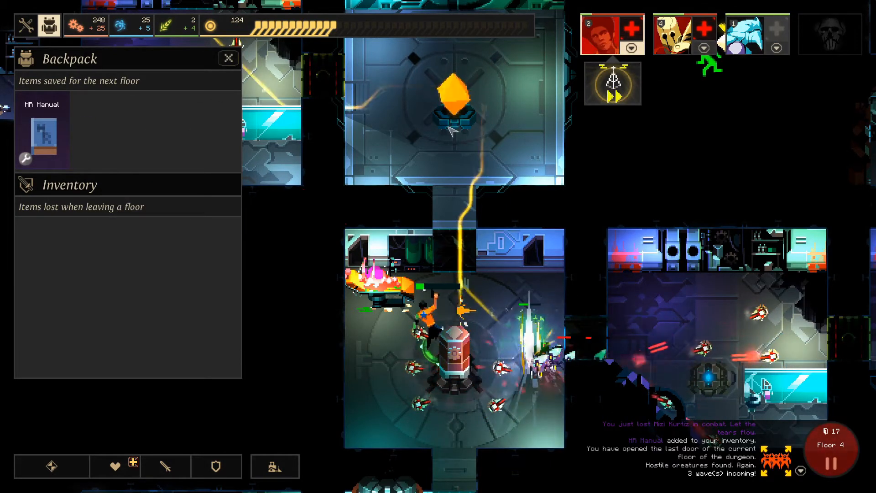
left_click(228, 58)
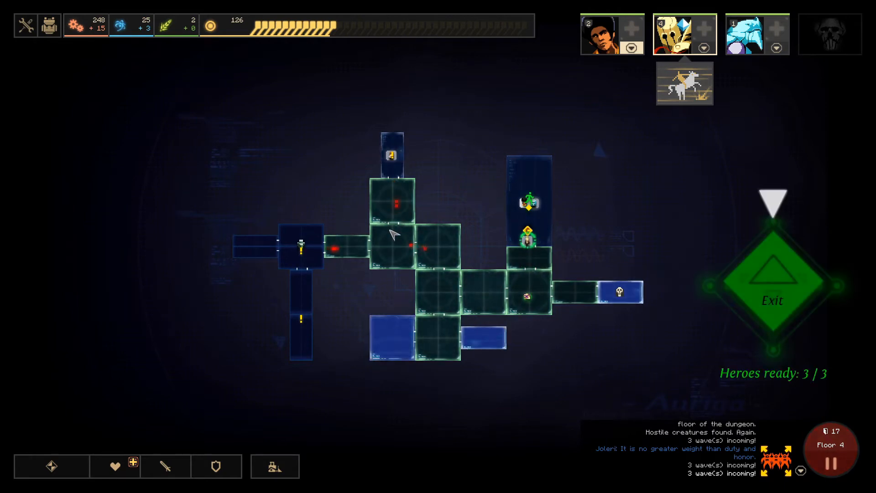
- Focus the exit room and exit Floor 4 with all three heroes ready
left_click(773, 285)
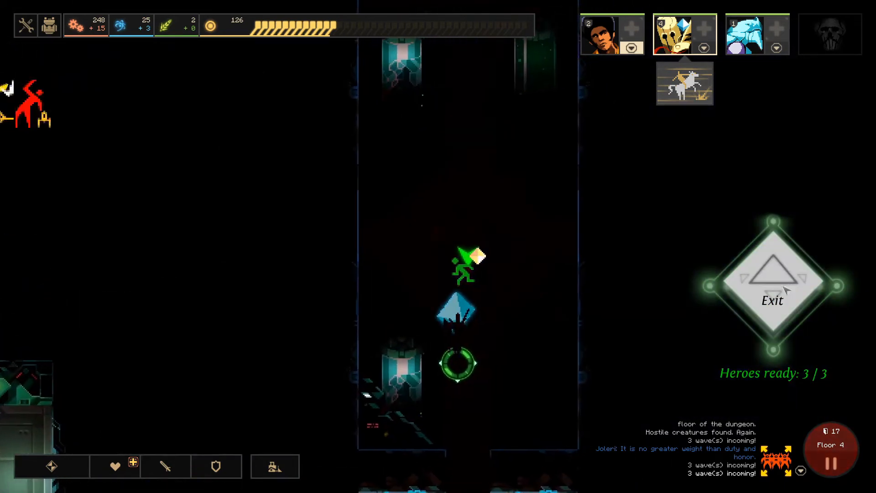
left_click(773, 286)
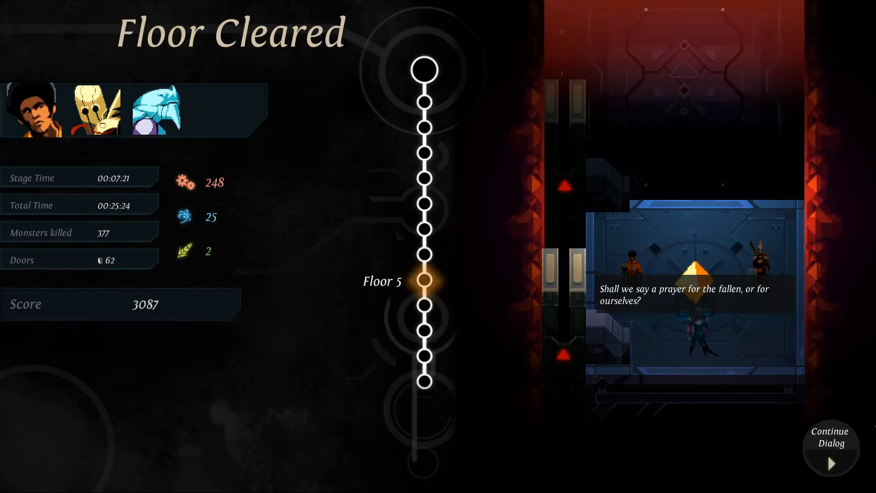
- Continue past the Floor Cleared dialogue to start Floor 5
left_click(830, 447)
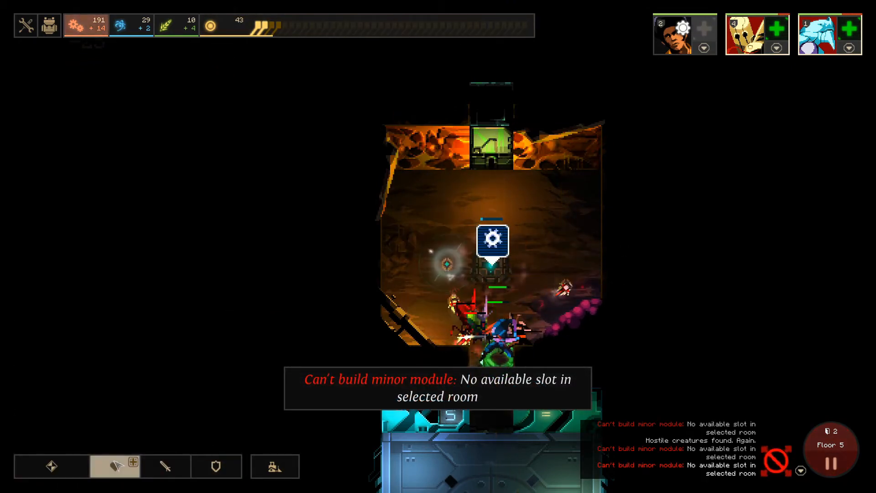
- Cancel the minor module placement and open the door above the heroes' room
left_click(165, 466)
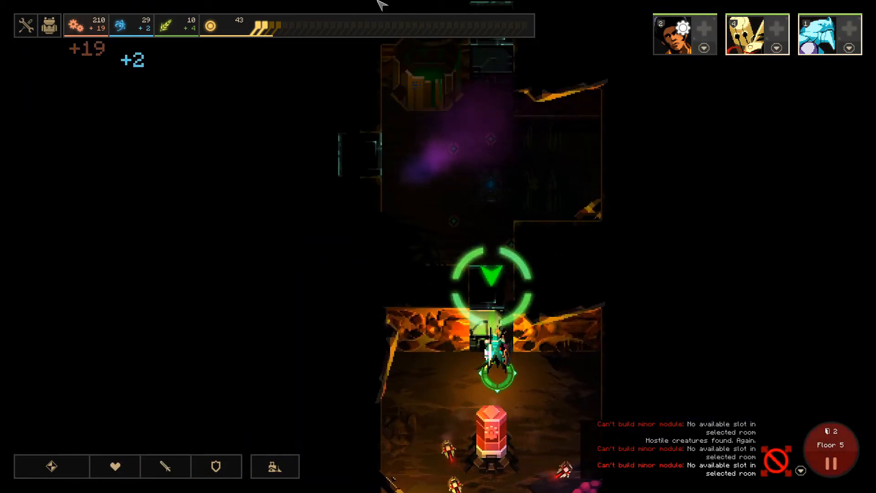
left_click(166, 467)
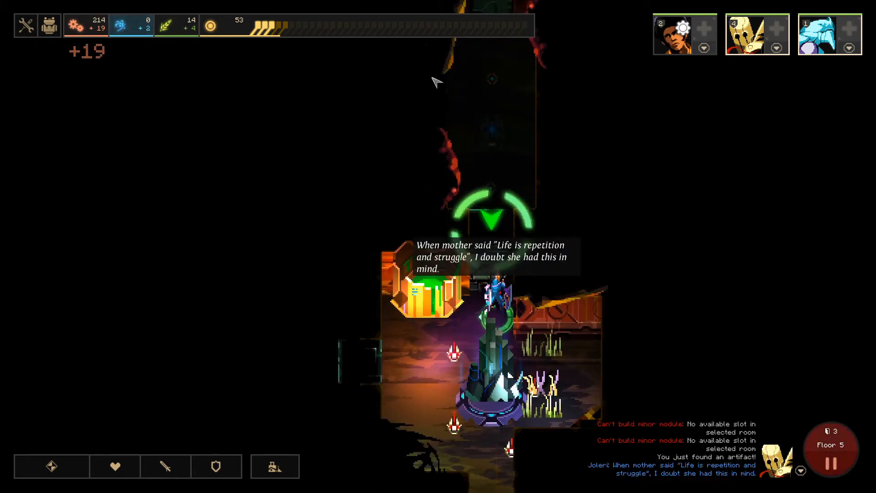
mouse_move(470, 34)
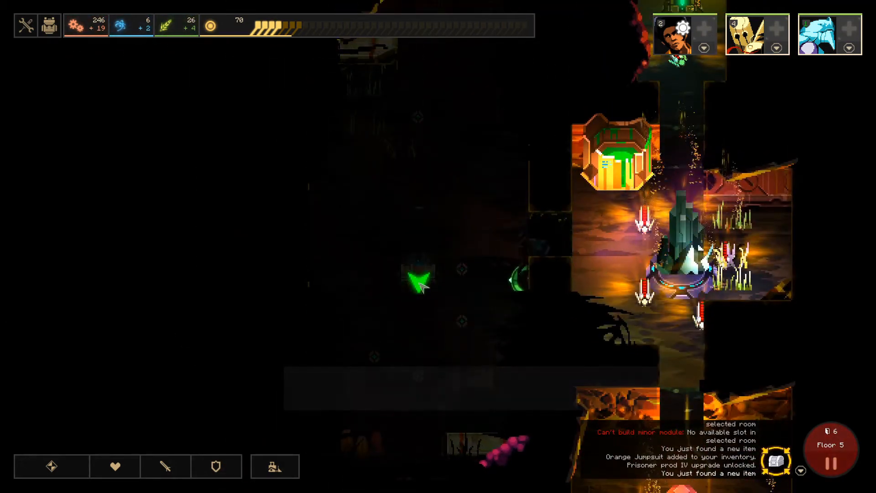
- Build a major science module, collect the Radio, and open the room's left door
left_click(50, 467)
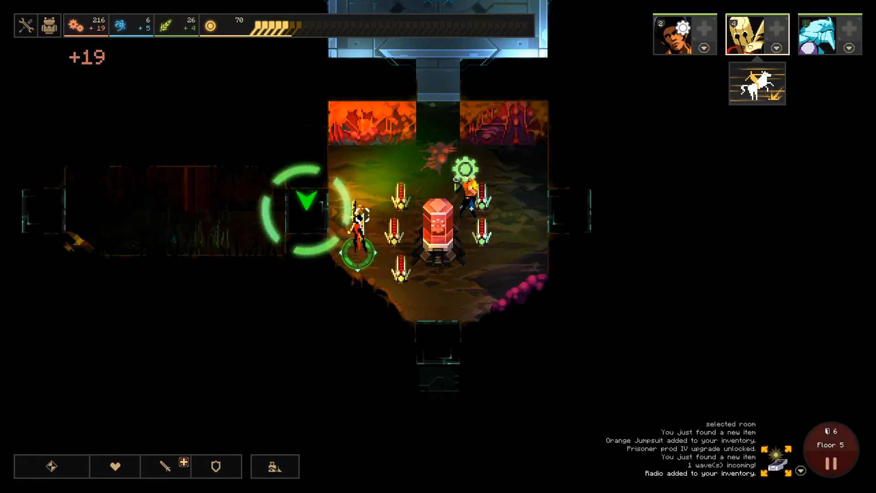
left_click(165, 466)
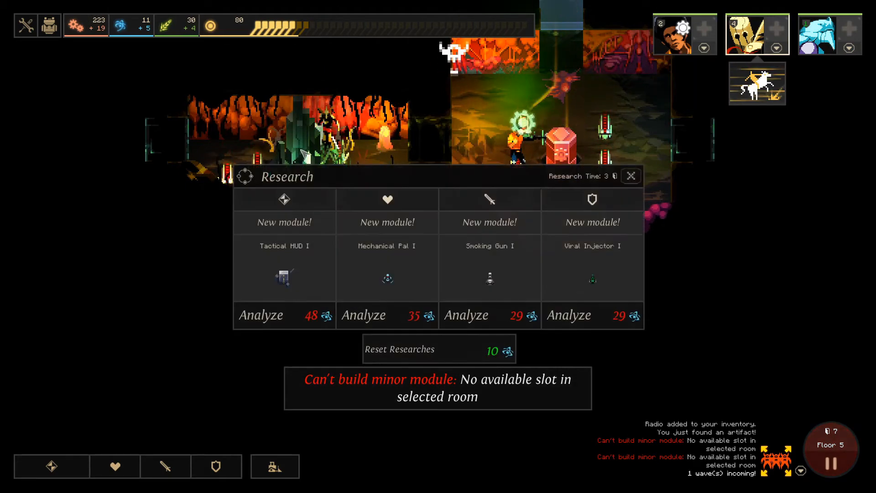
- Dismiss the research choices, level Kreyang to full health with the manual, and close the backpack
left_click(632, 176)
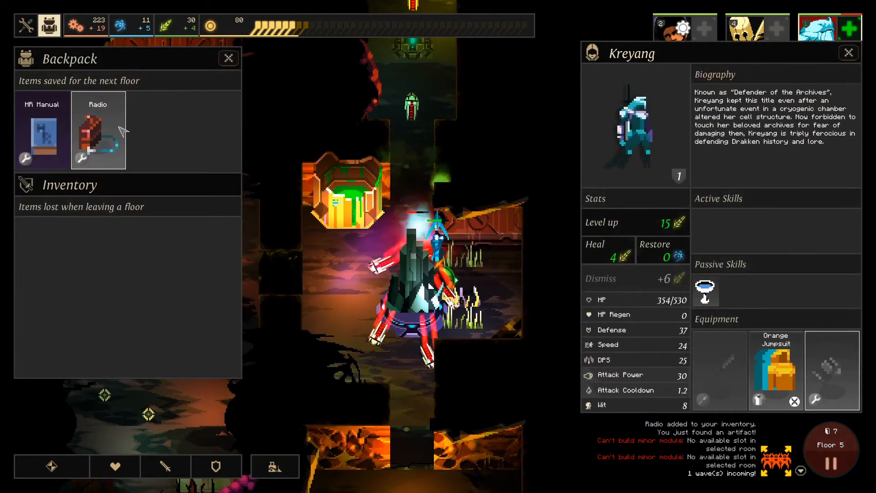
mouse_move(121, 131)
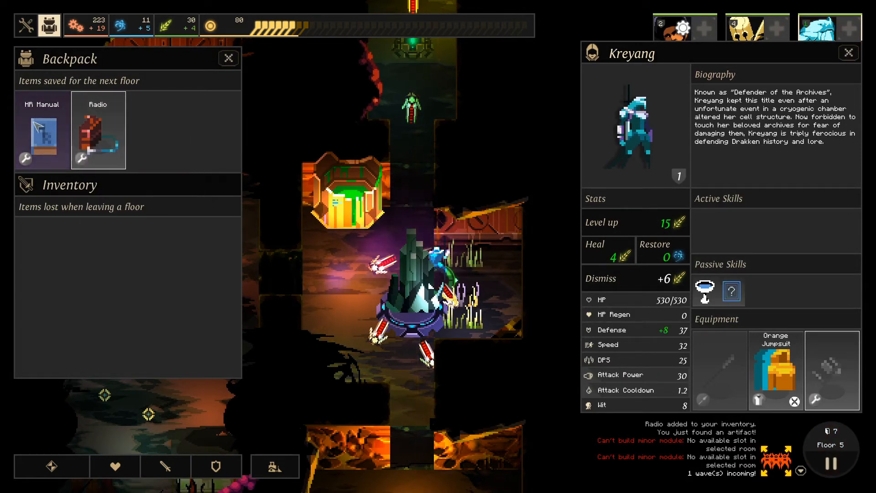
mouse_move(41, 128)
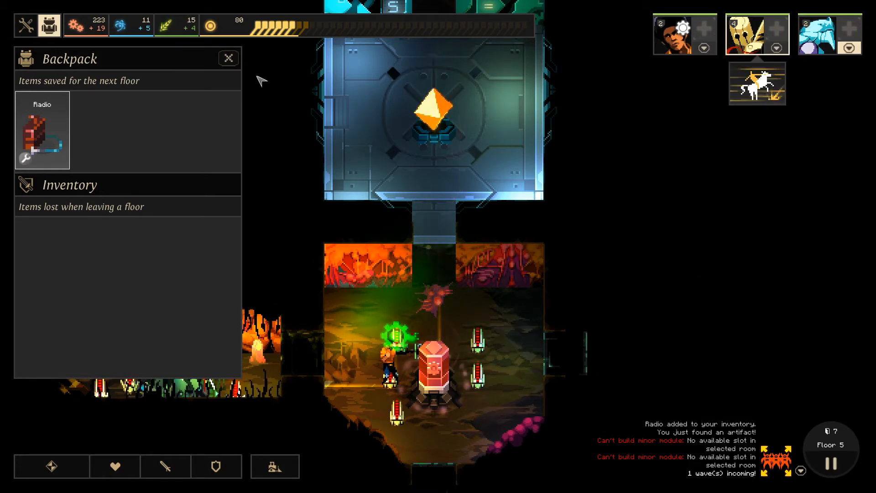
left_click(228, 58)
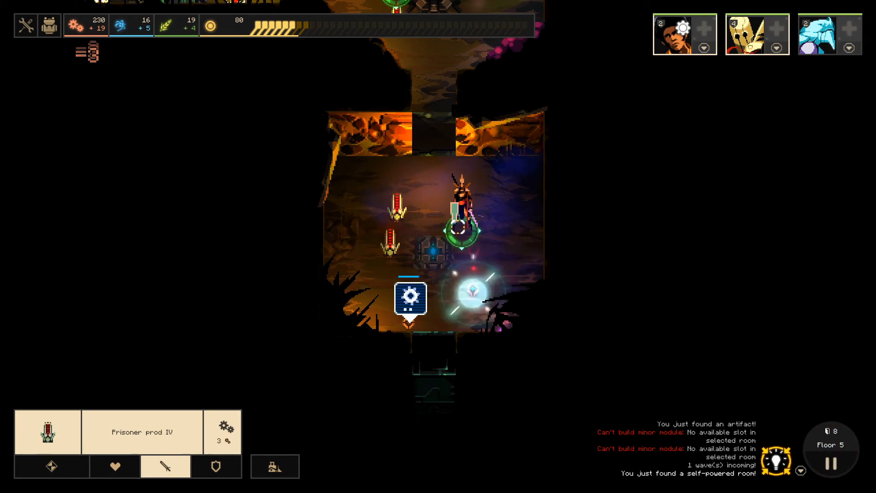
- Build Industry Generator III and further modules, opening doors until science income reaches +17
left_click(51, 466)
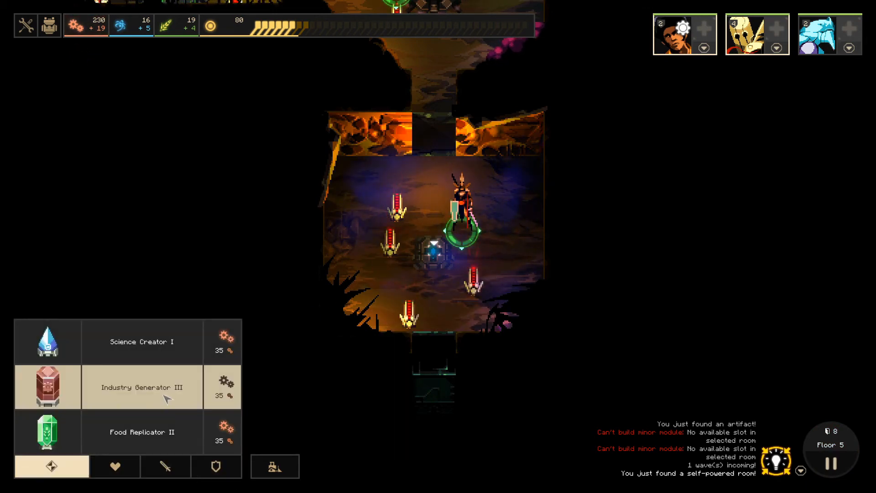
left_click(142, 387)
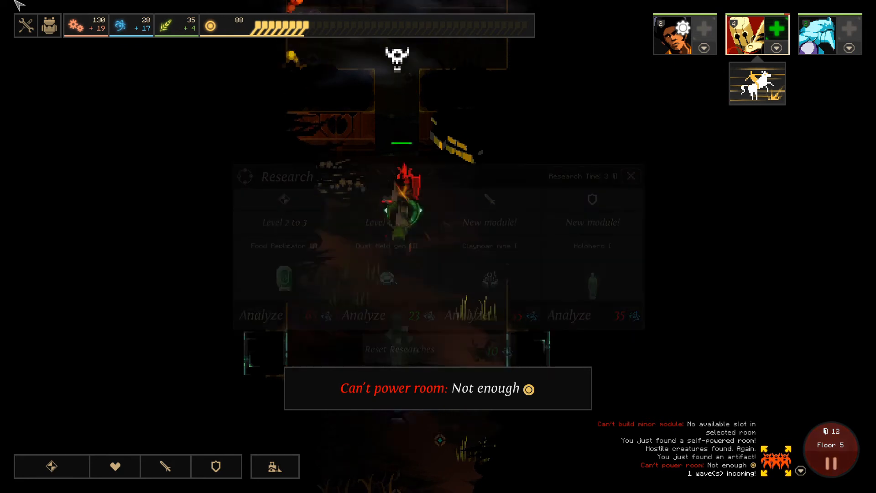
left_click(631, 175)
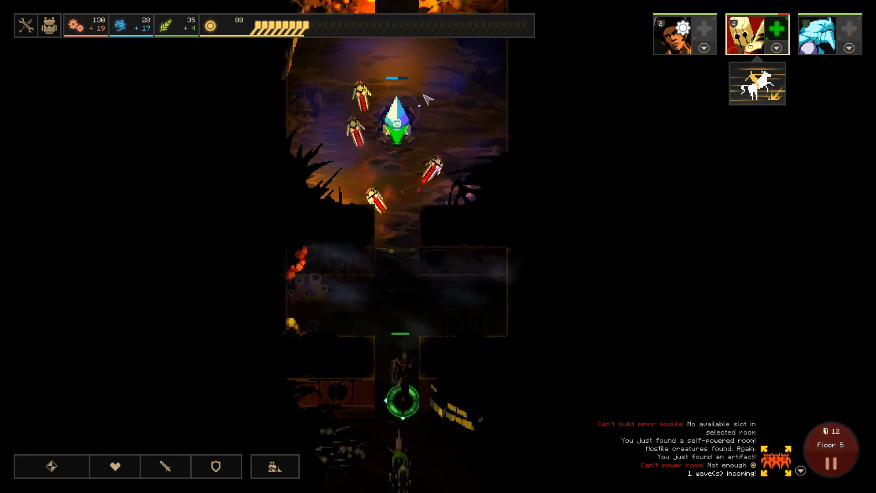